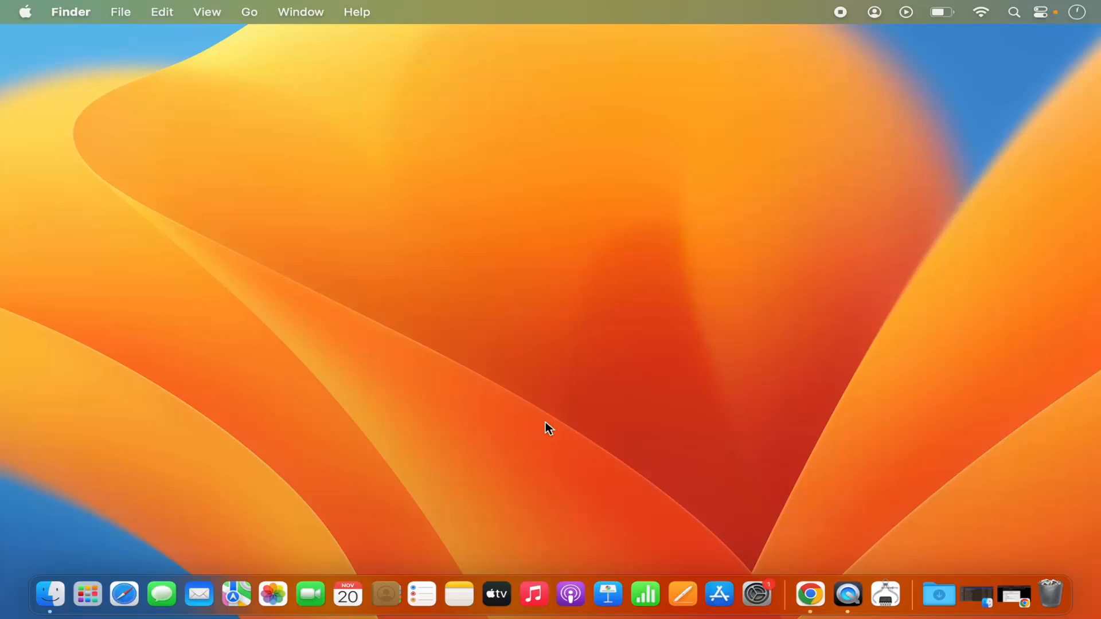
mouse_move(679, 492)
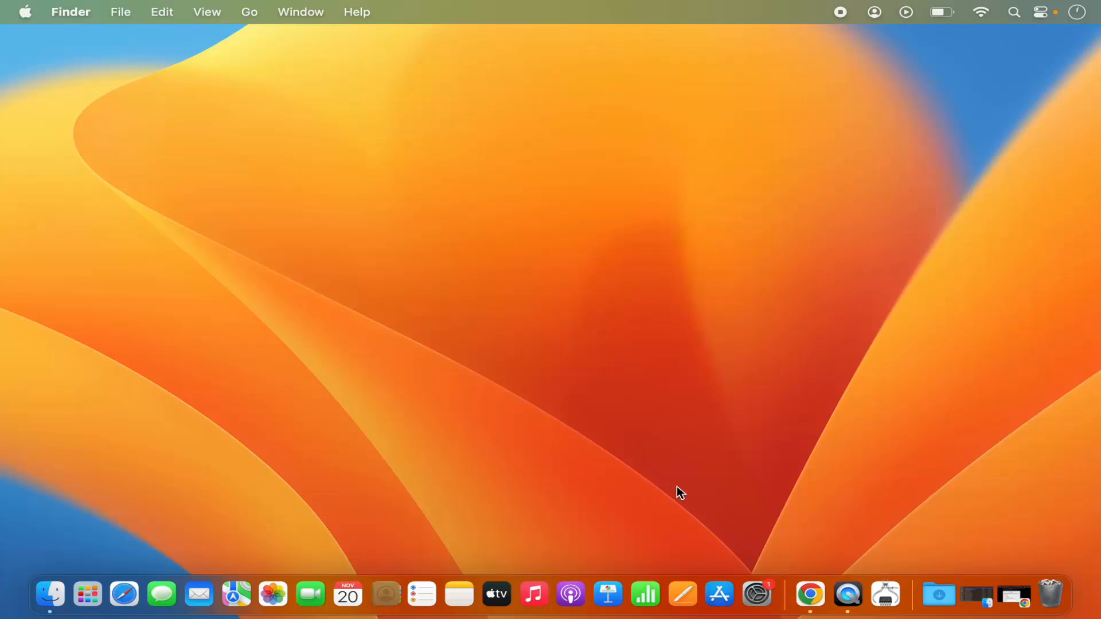
mouse_move(713, 522)
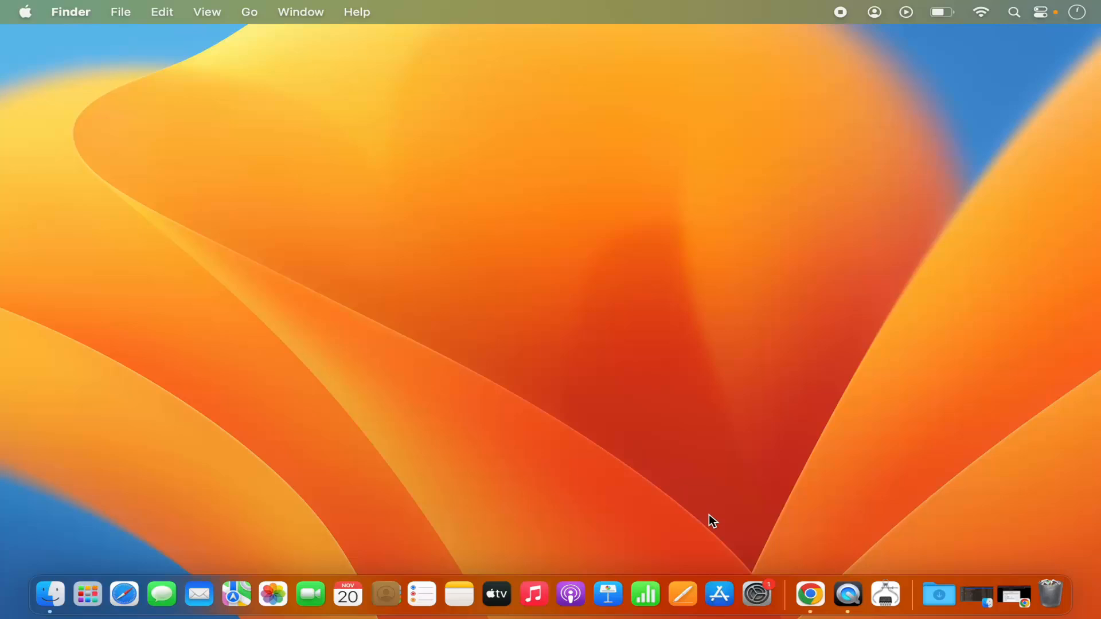
mouse_move(745, 513)
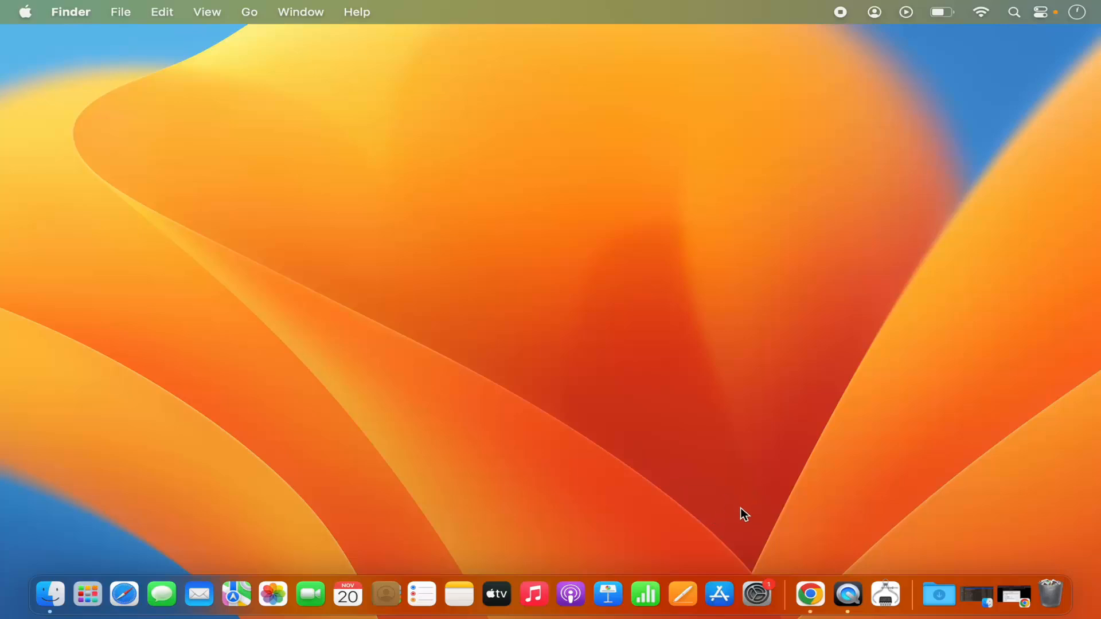
mouse_move(757, 595)
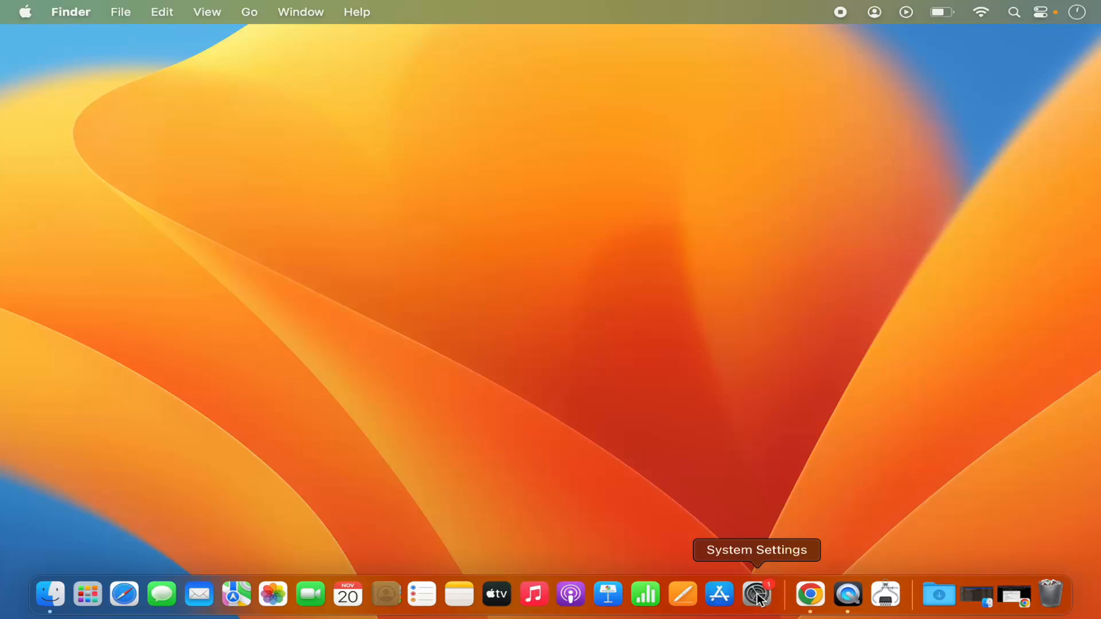
mouse_move(56, 50)
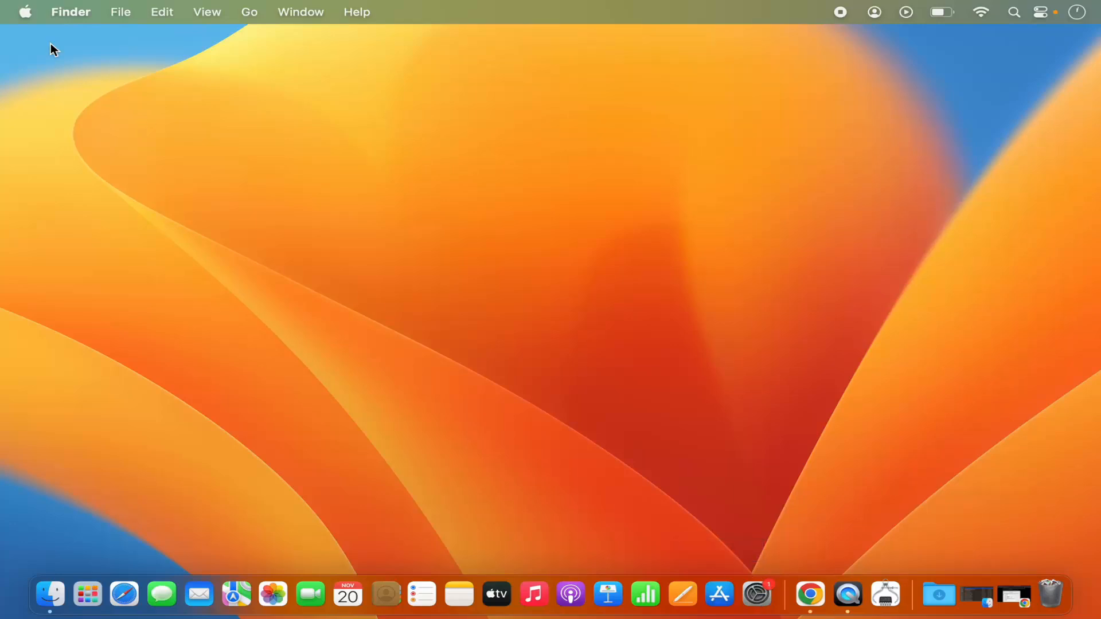
Launch System Settings from the Apple menu and scroll the sidebar toward Users & Groups.
click(25, 12)
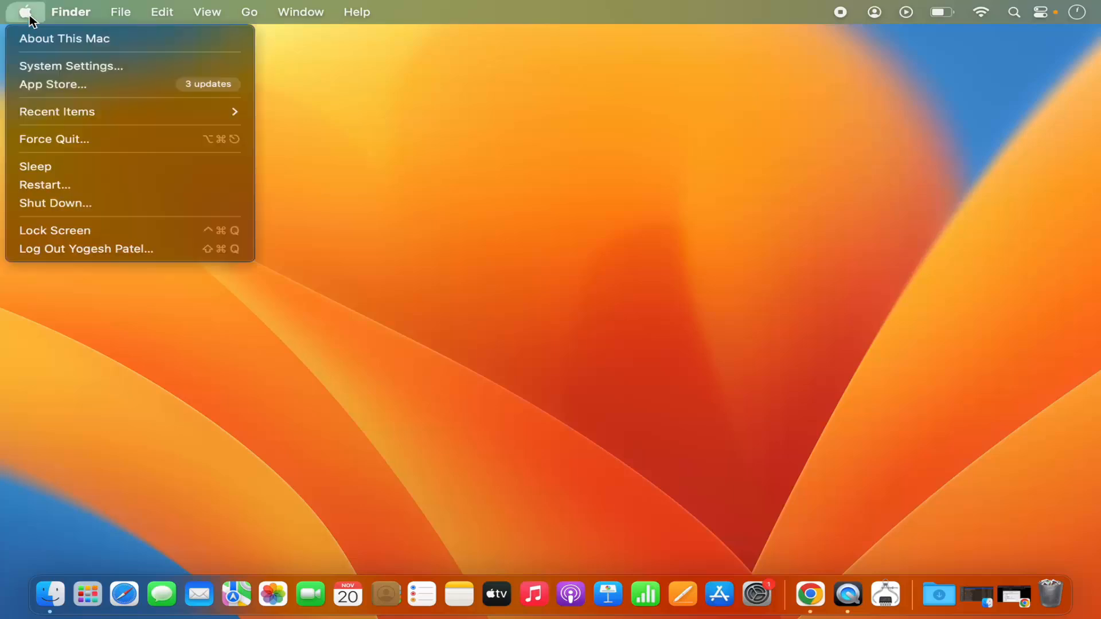
mouse_move(70, 66)
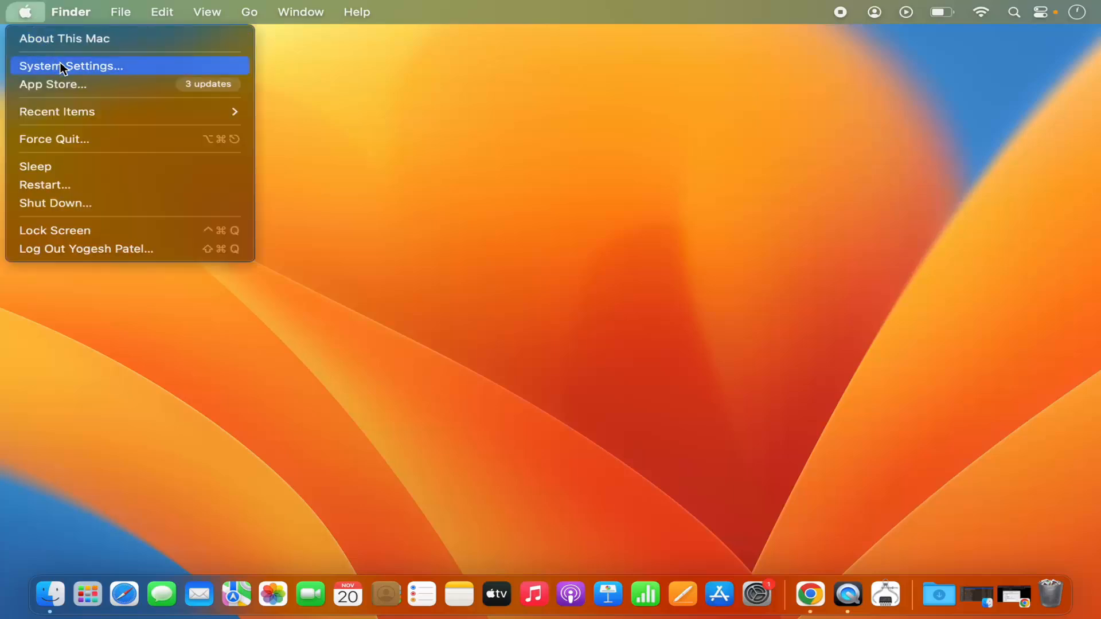
click(70, 66)
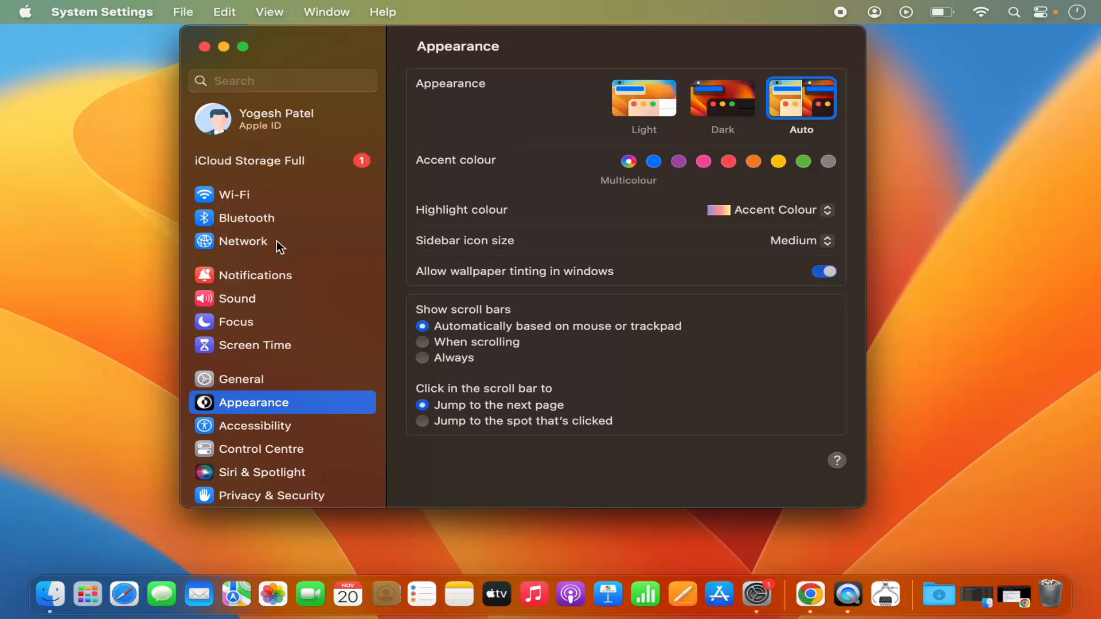
scroll(down, 3)
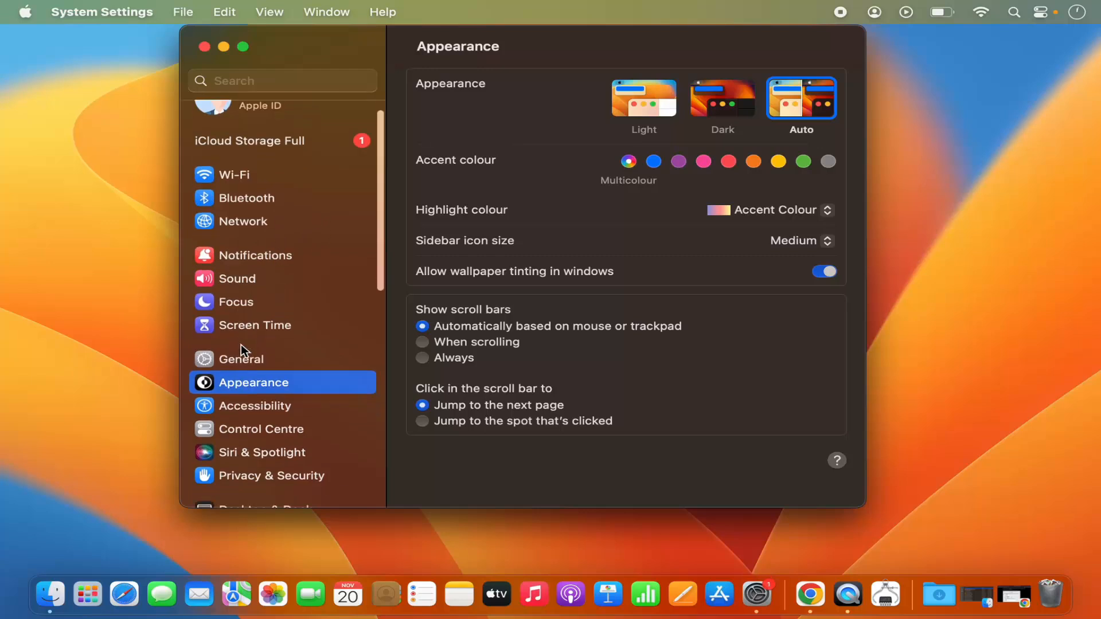
scroll(down, 3)
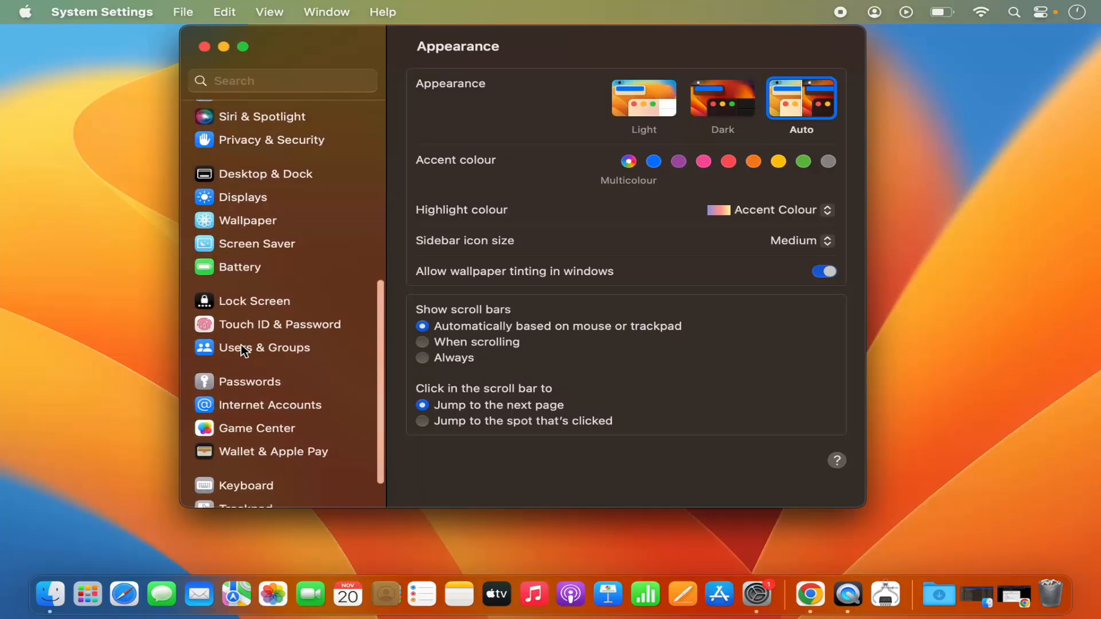
mouse_move(251, 357)
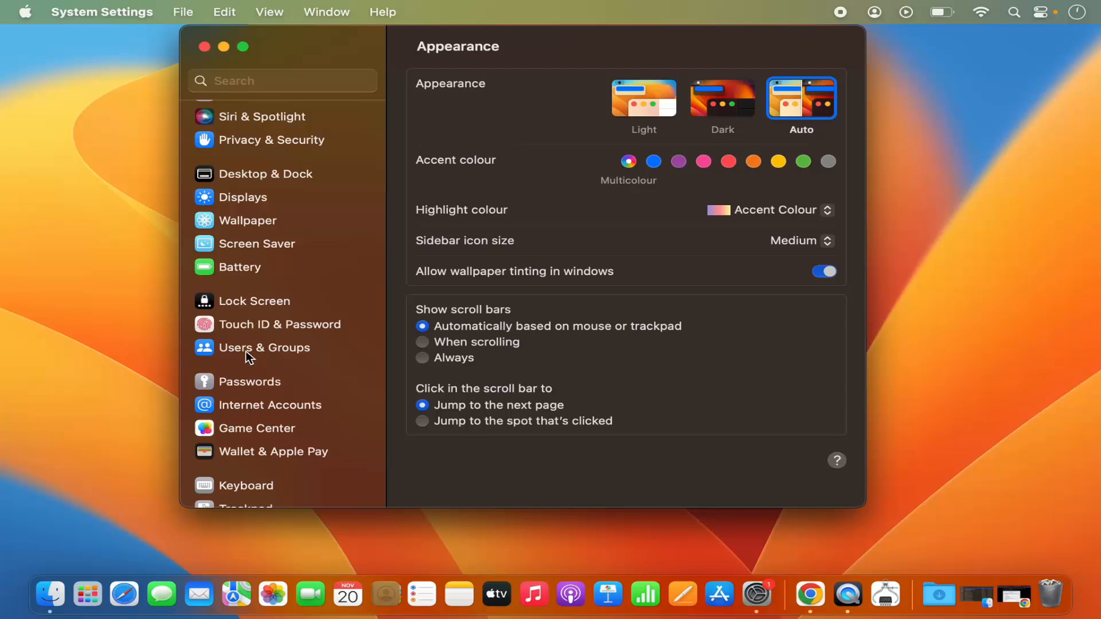
Show the Users & Groups account list and request Advanced Options for the admin account.
click(265, 347)
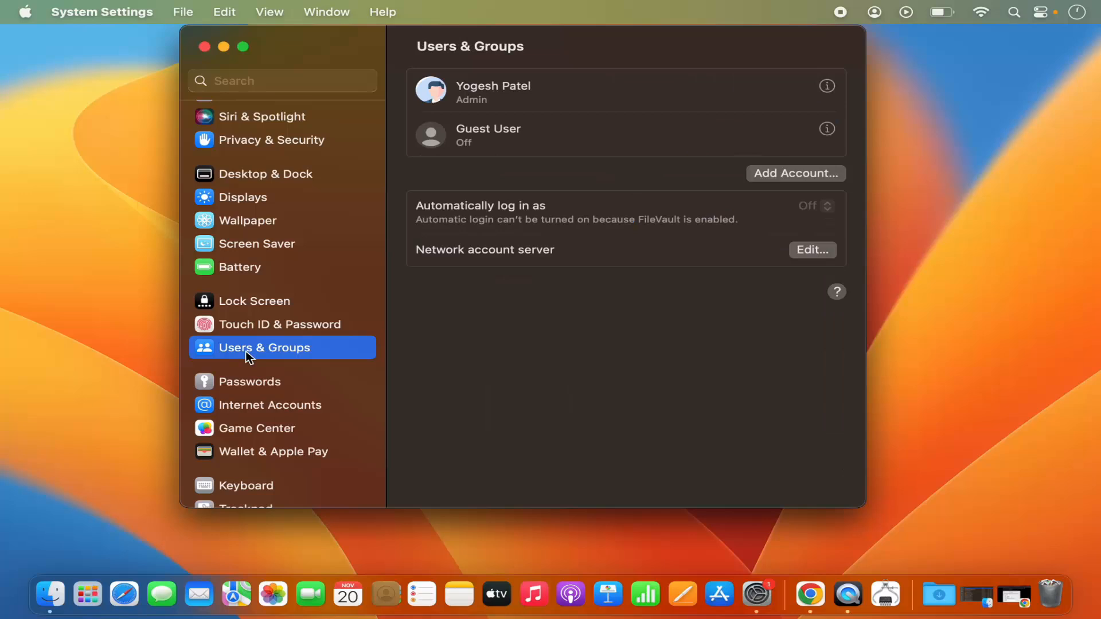
mouse_move(530, 135)
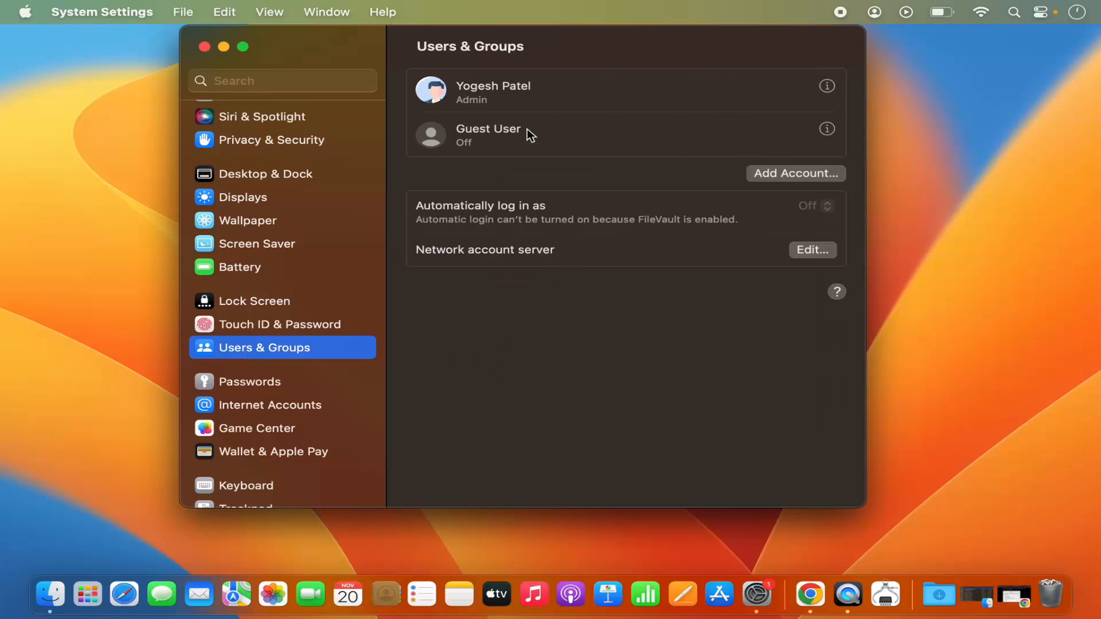
mouse_move(584, 162)
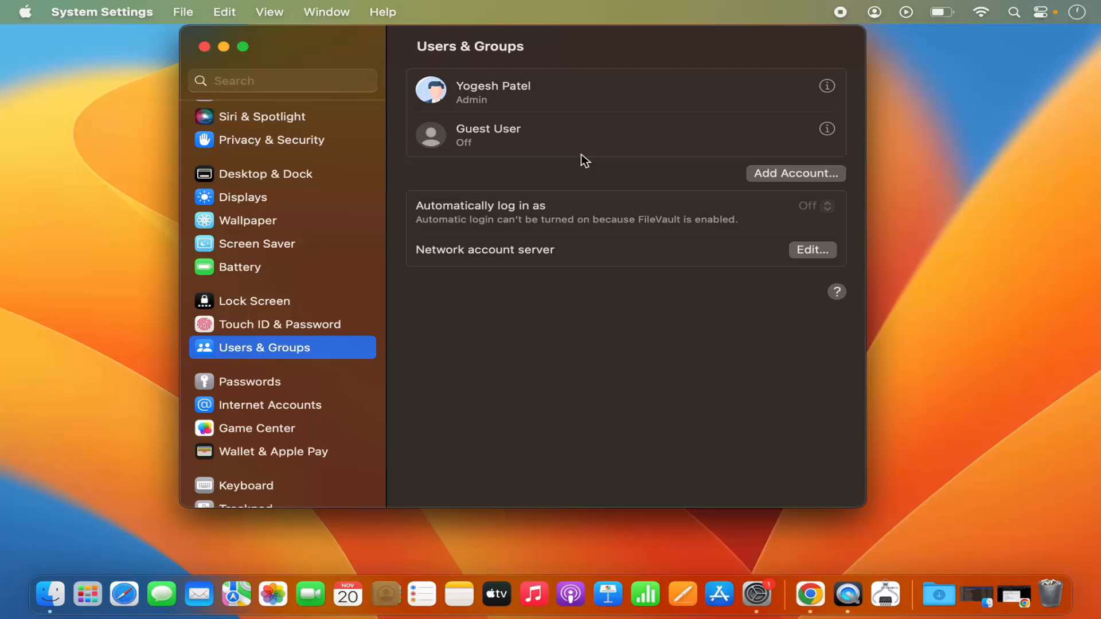
mouse_move(575, 111)
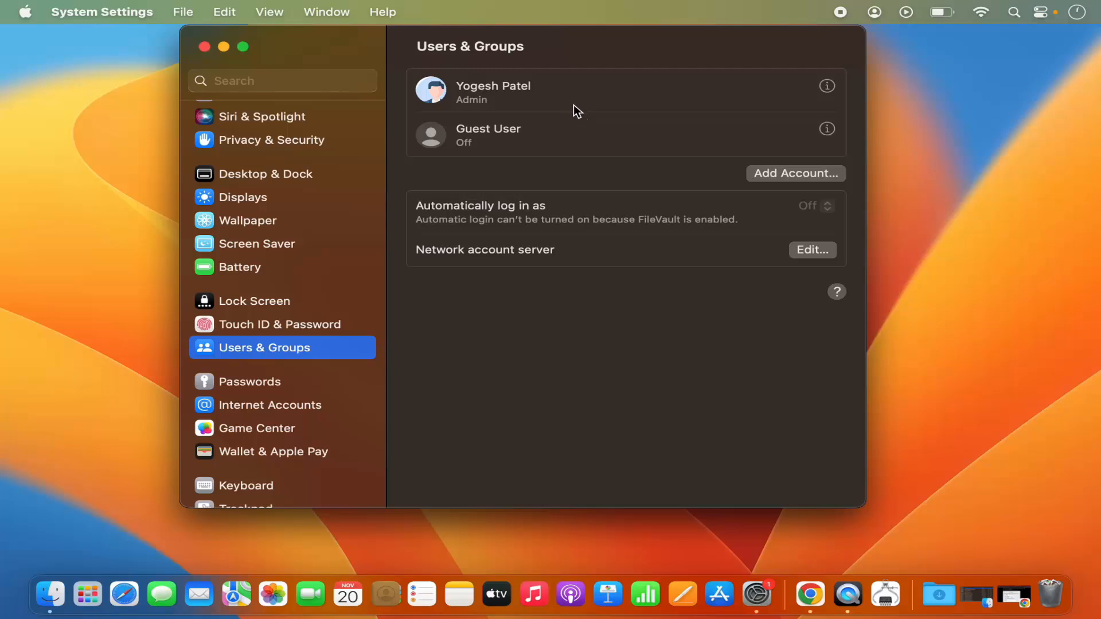
mouse_move(589, 110)
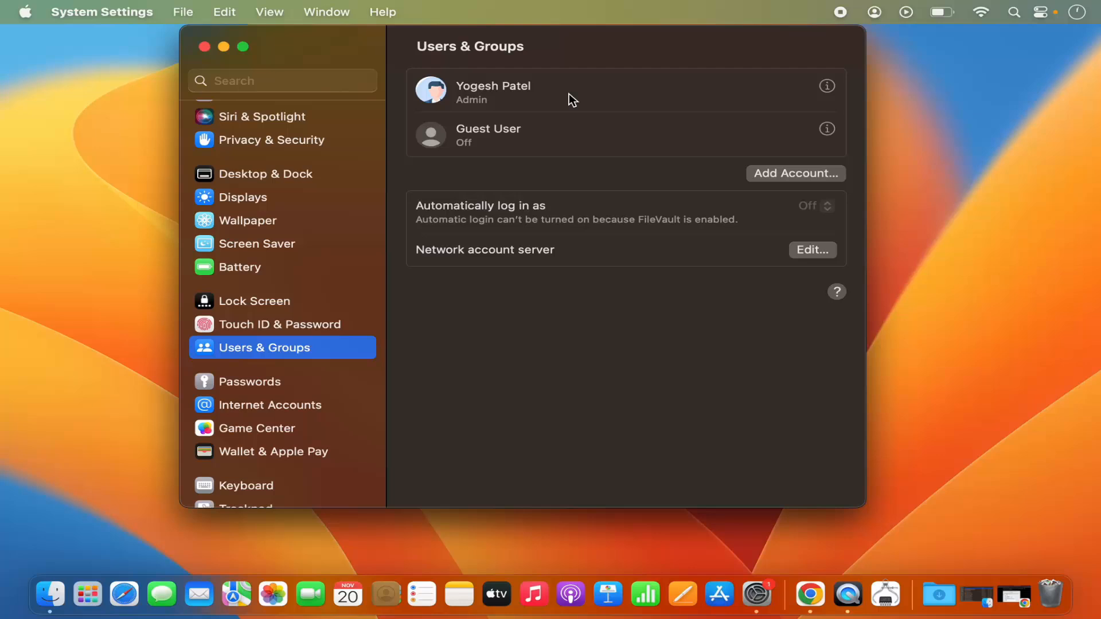
mouse_move(488, 95)
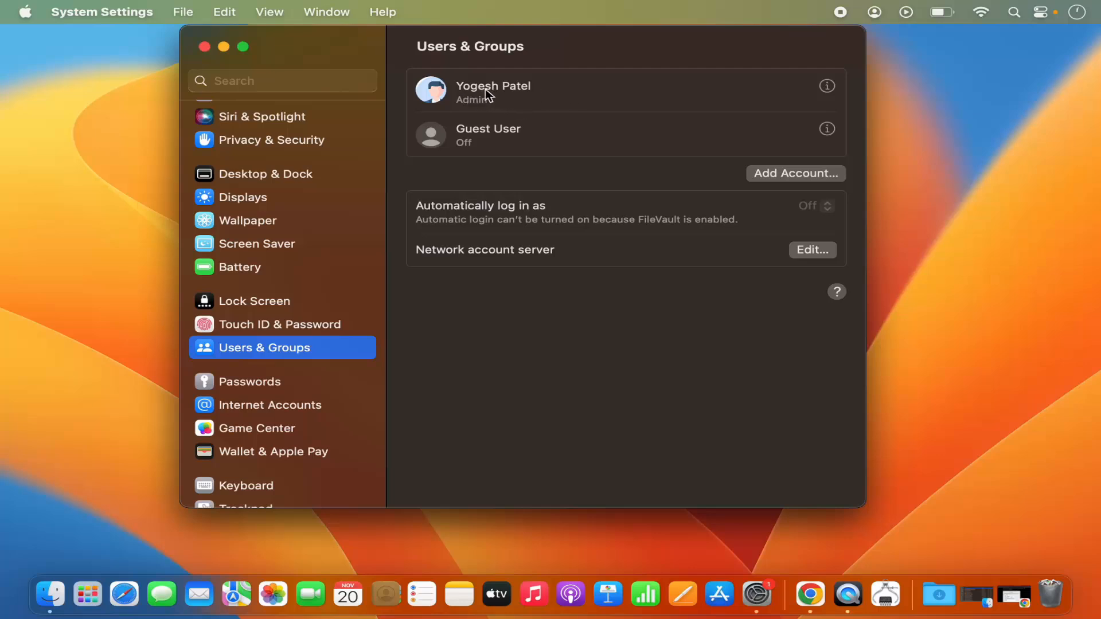
mouse_move(534, 100)
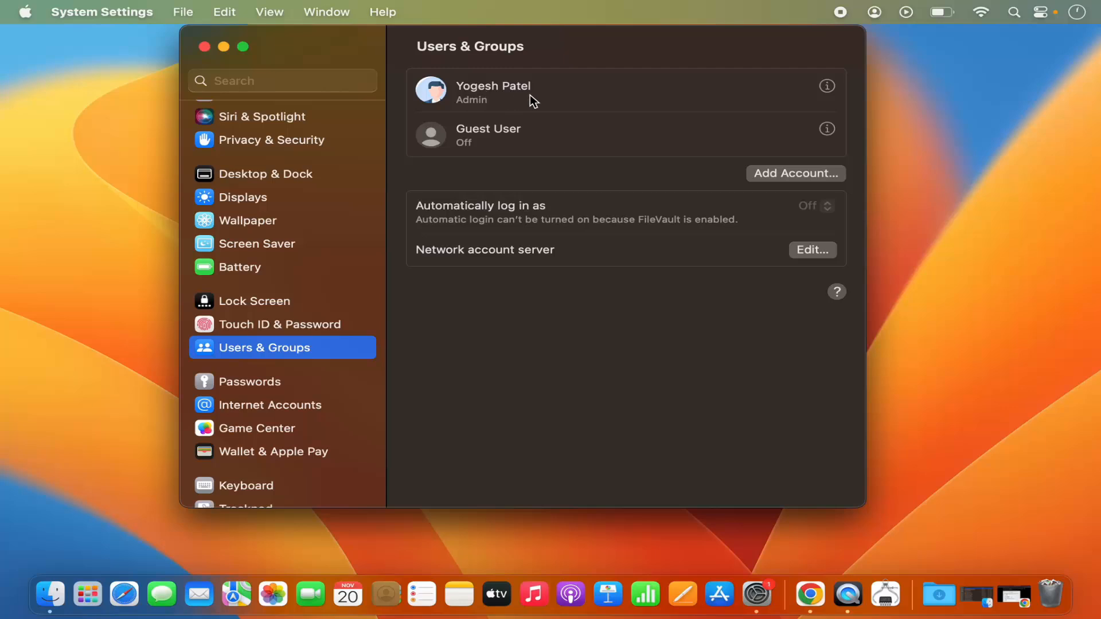
mouse_move(630, 98)
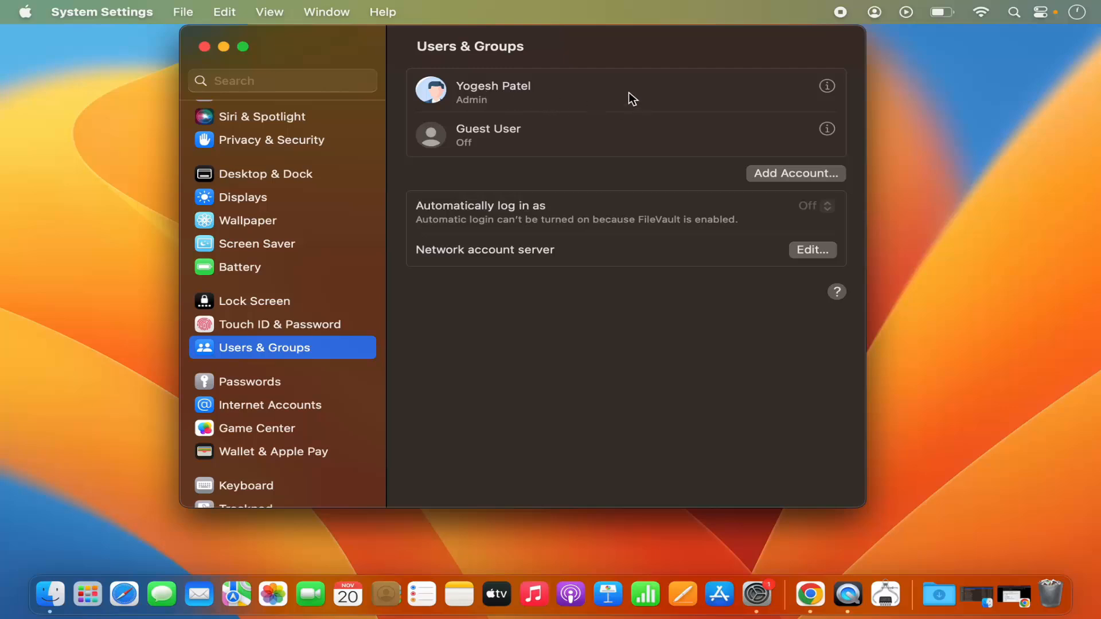
mouse_move(624, 95)
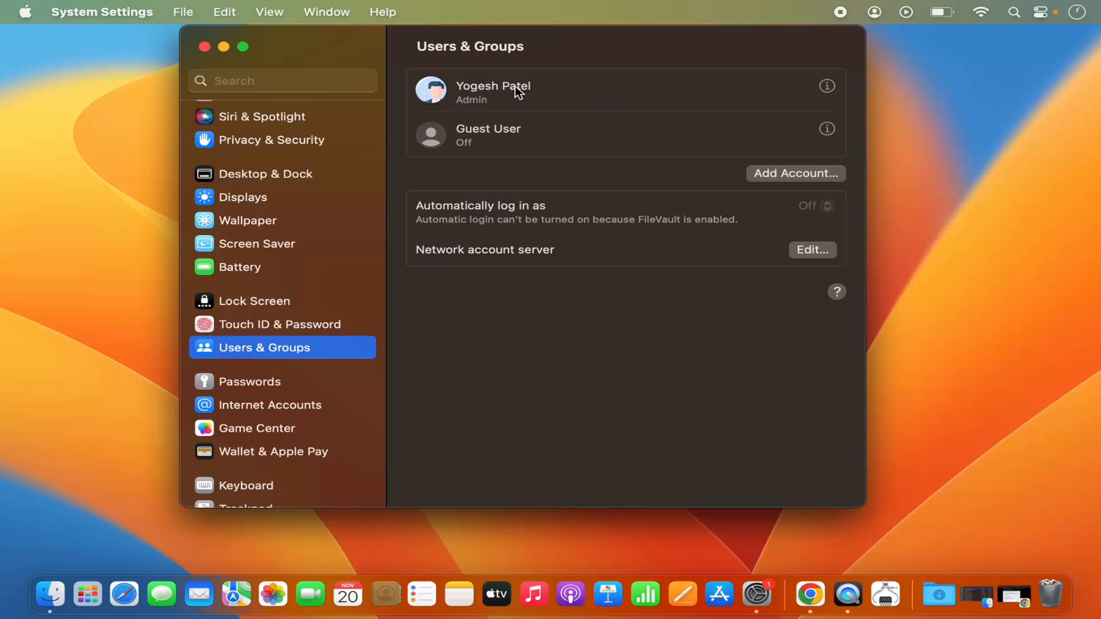
mouse_move(554, 93)
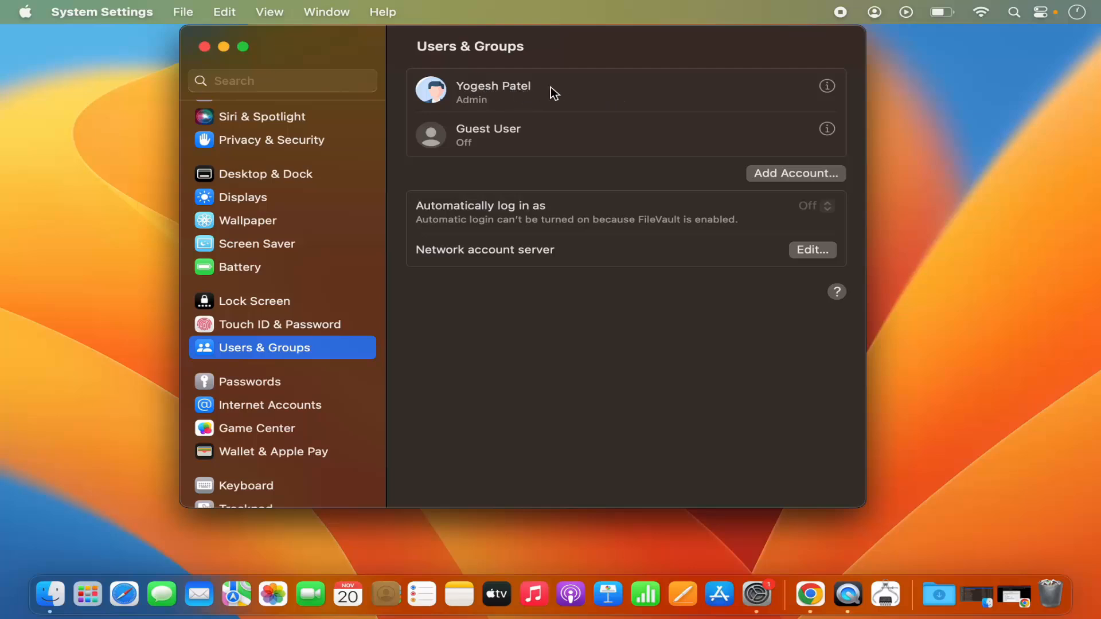
mouse_move(598, 94)
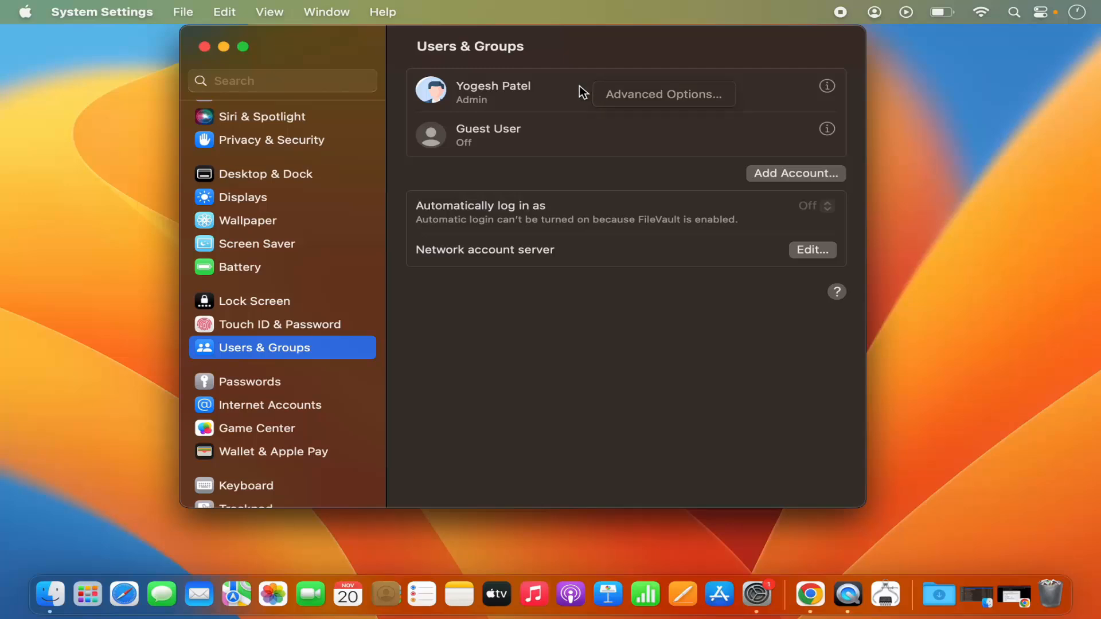
mouse_move(582, 92)
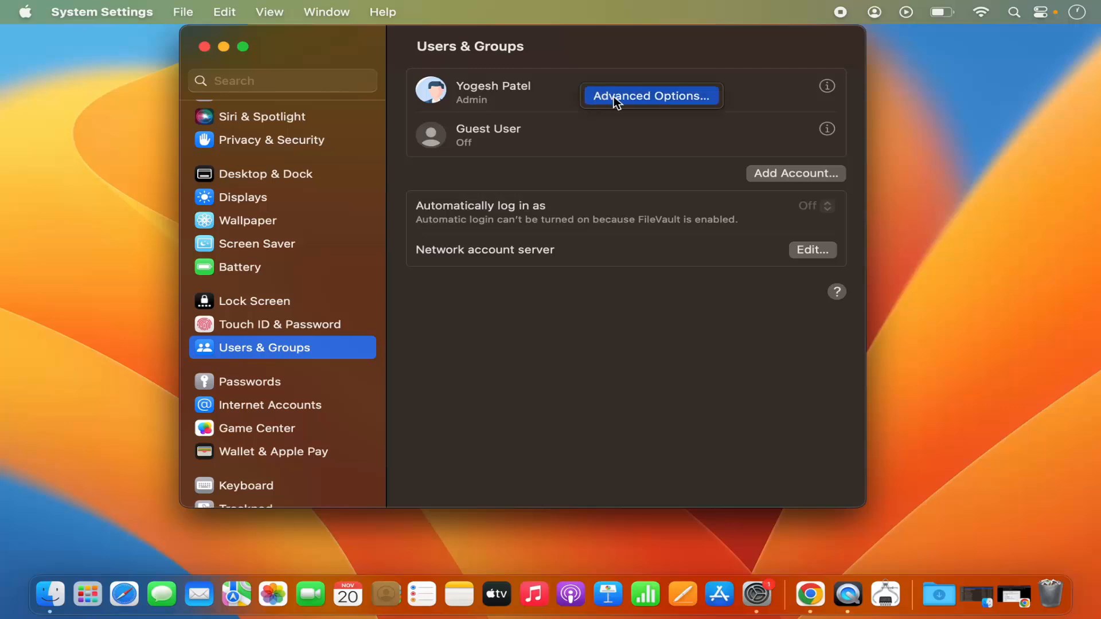
mouse_move(630, 104)
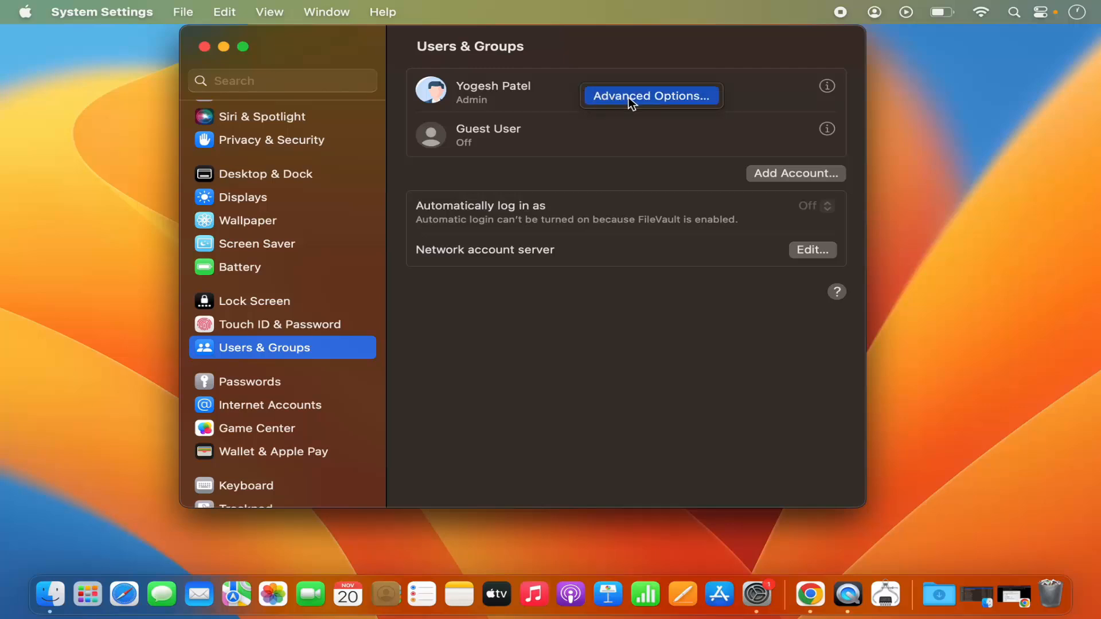
click(651, 96)
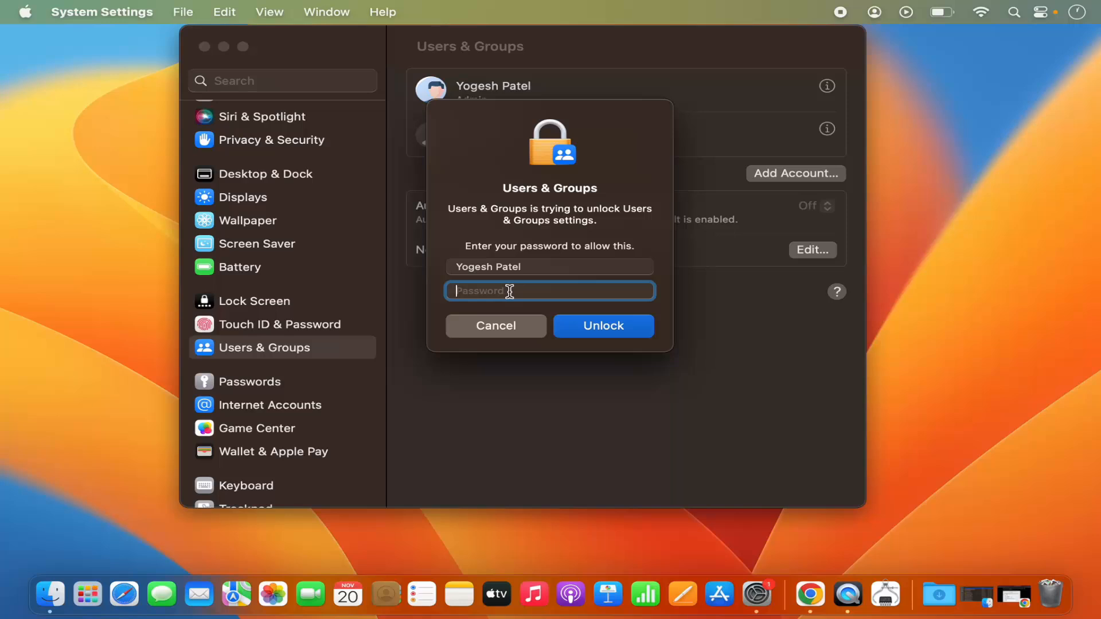
Enter the admin password in the unlock prompt.
text(password)
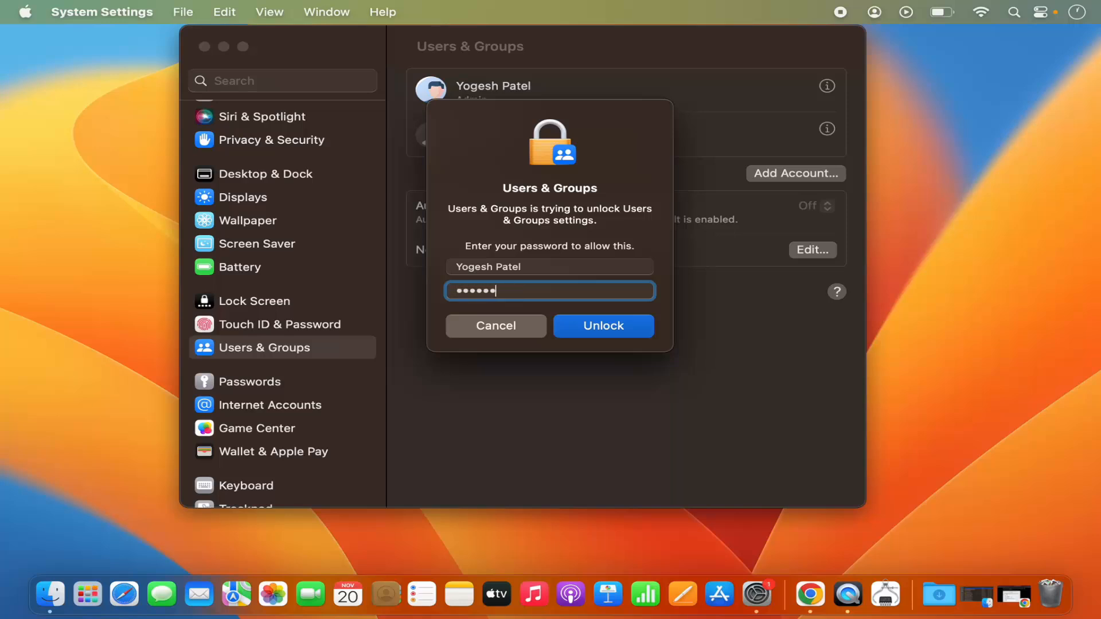
Unlock the settings and change the admin account's full name to Test Patel.
click(603, 326)
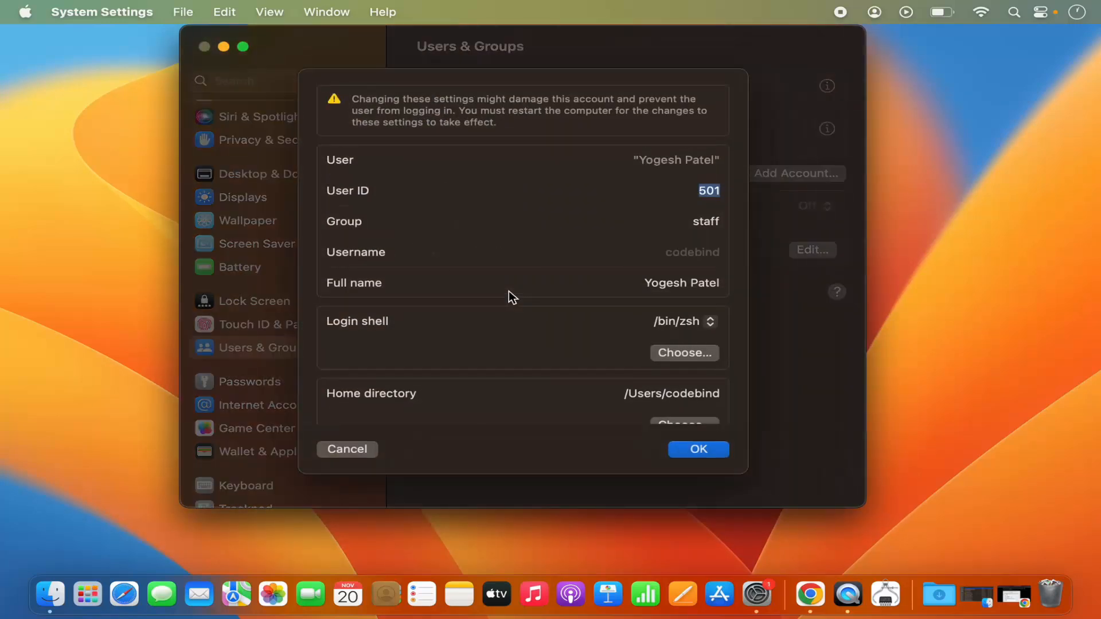
mouse_move(544, 246)
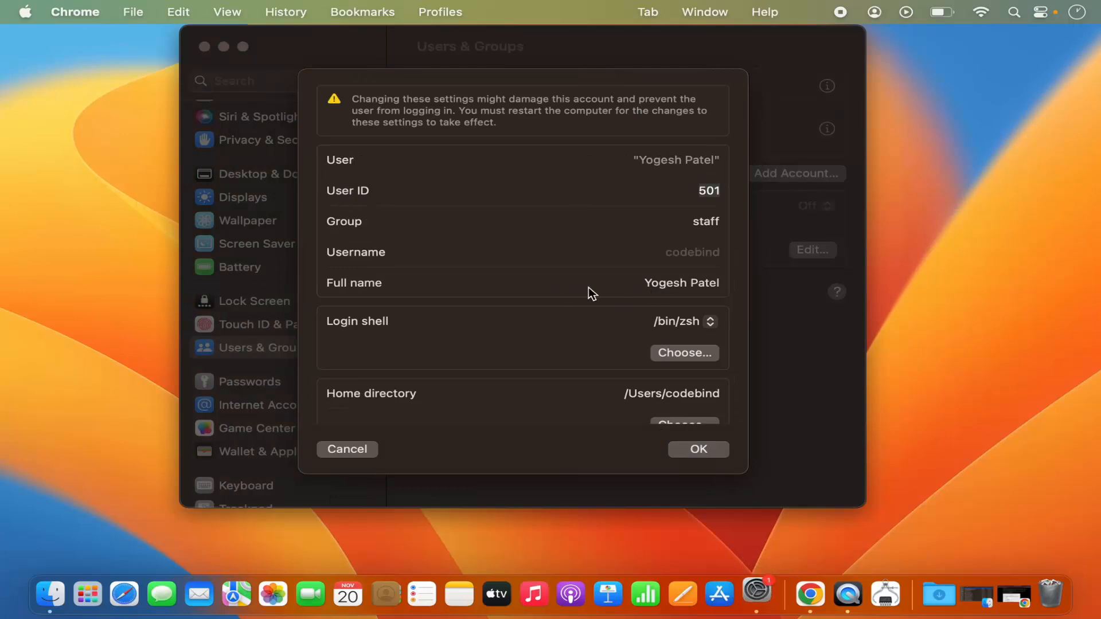
triple_click(681, 282)
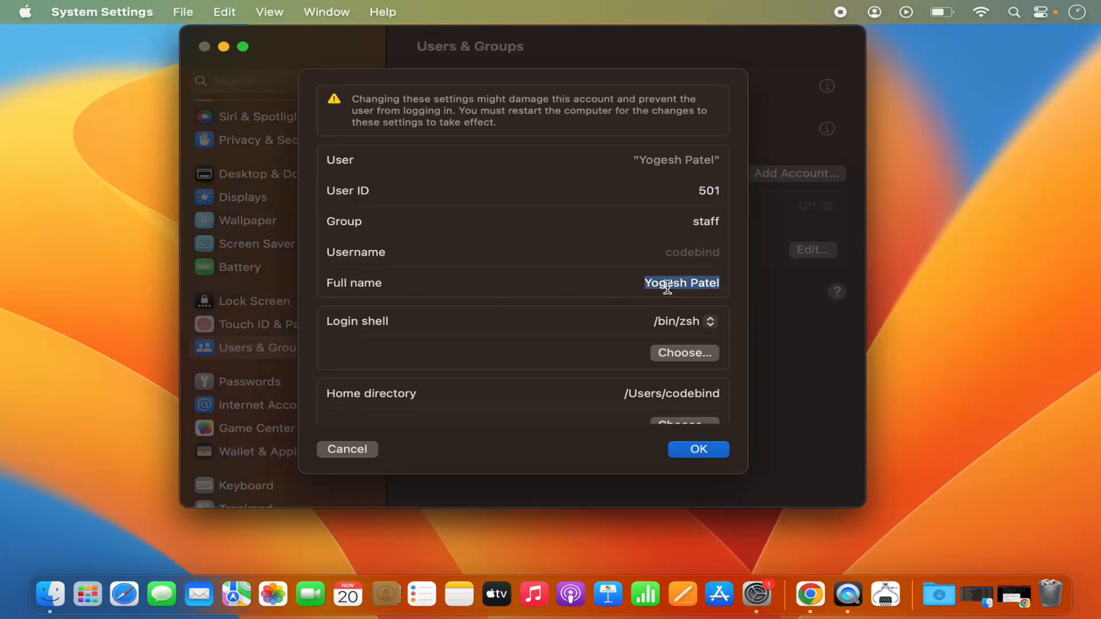
text(Test)
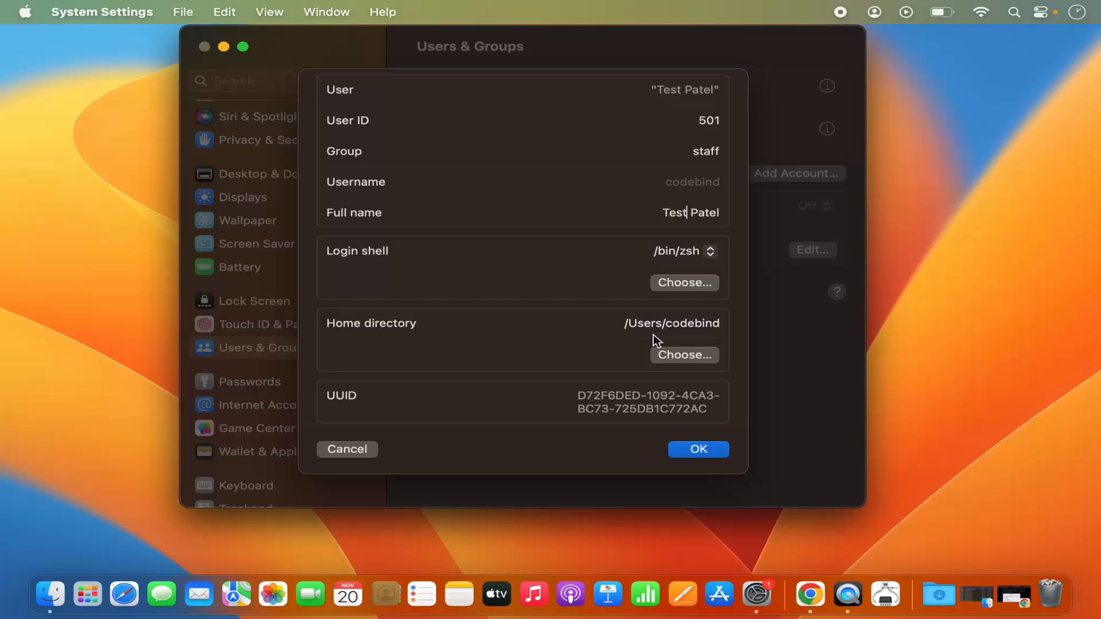
mouse_move(671, 330)
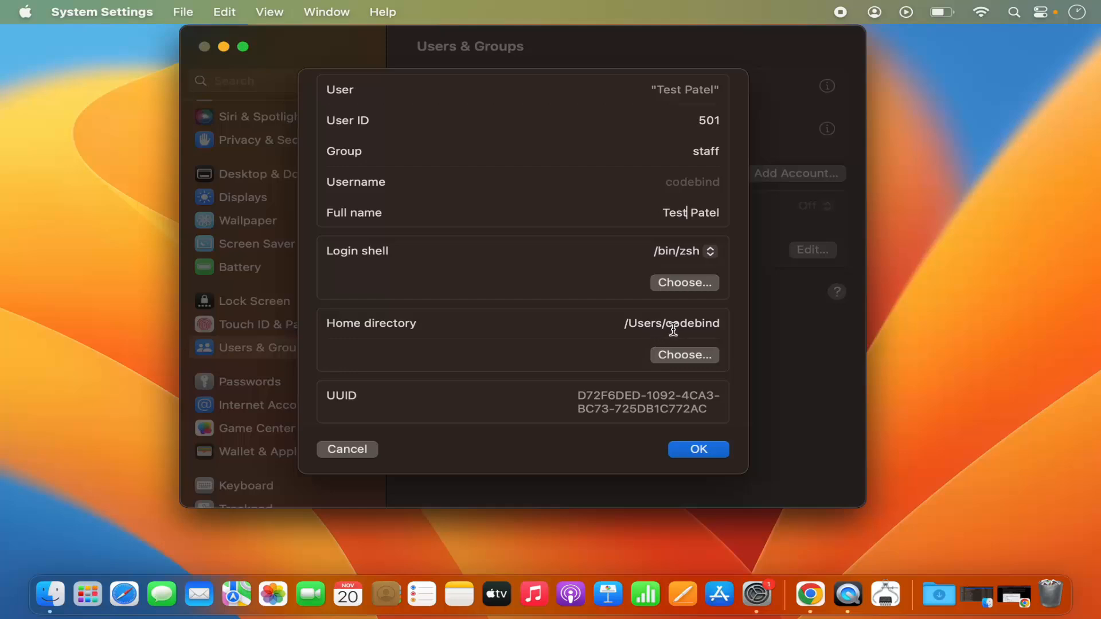
Select parts of the Home directory path to inspect the account folder.
double_click(692, 323)
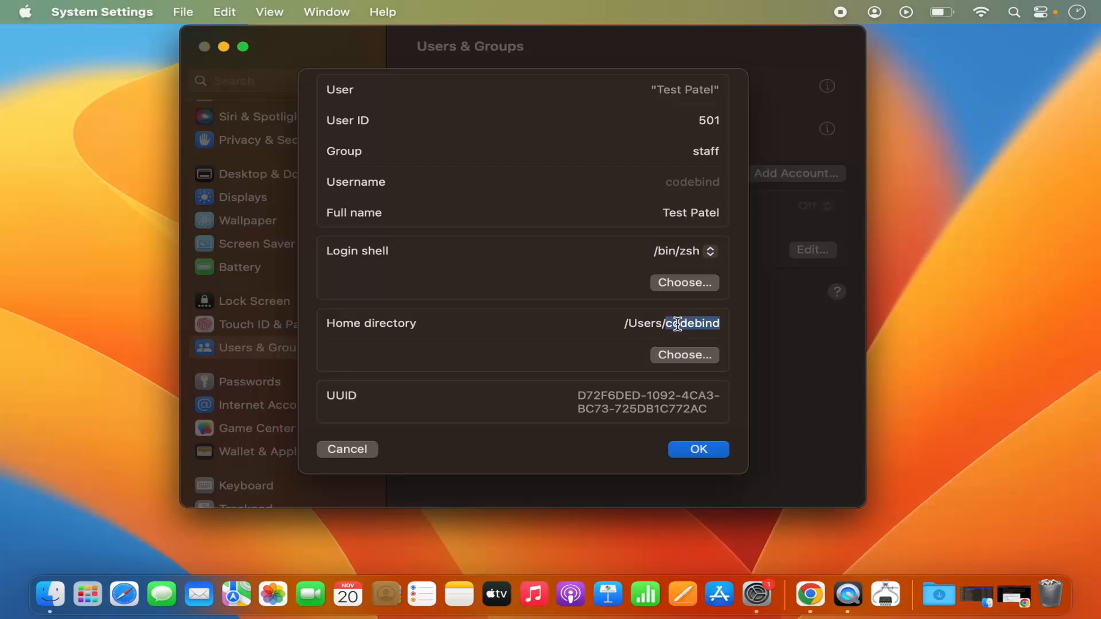
double_click(692, 323)
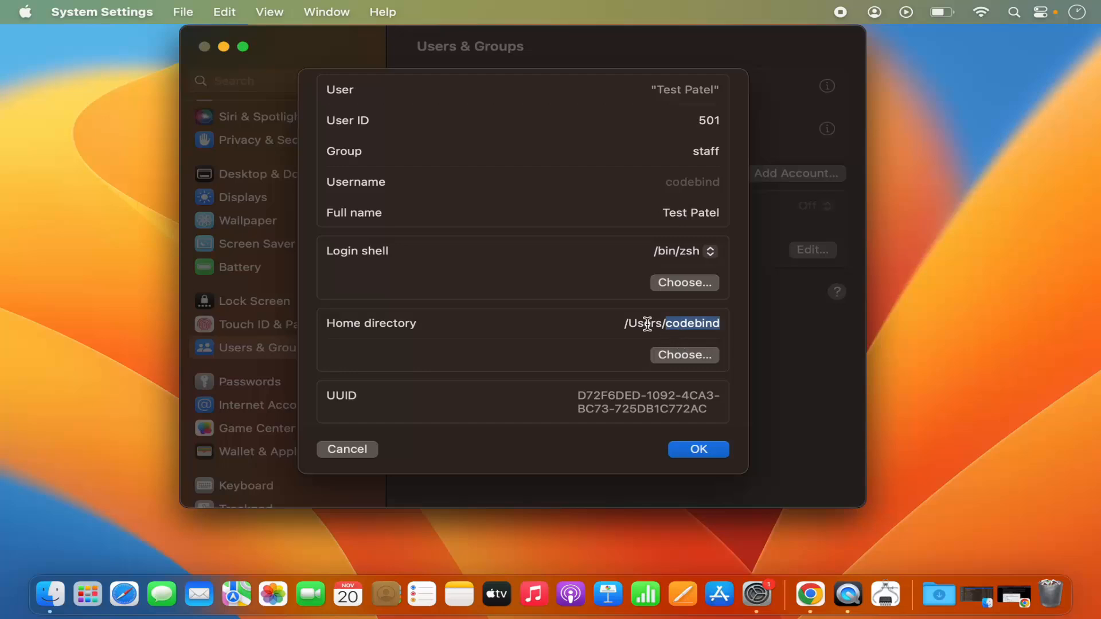
double_click(646, 323)
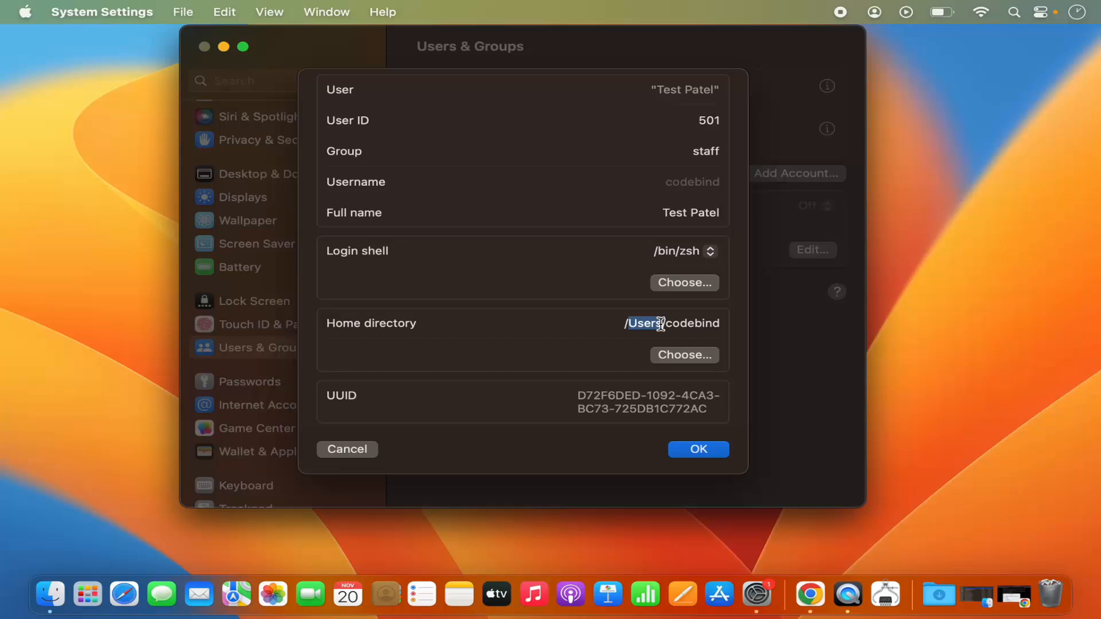
mouse_move(659, 323)
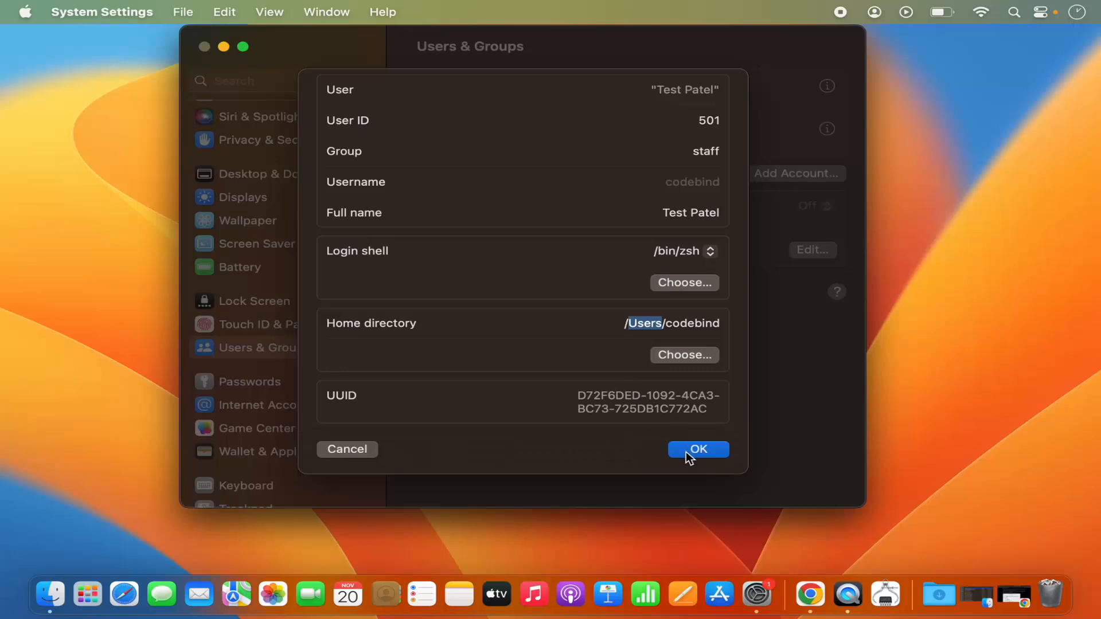
click(697, 450)
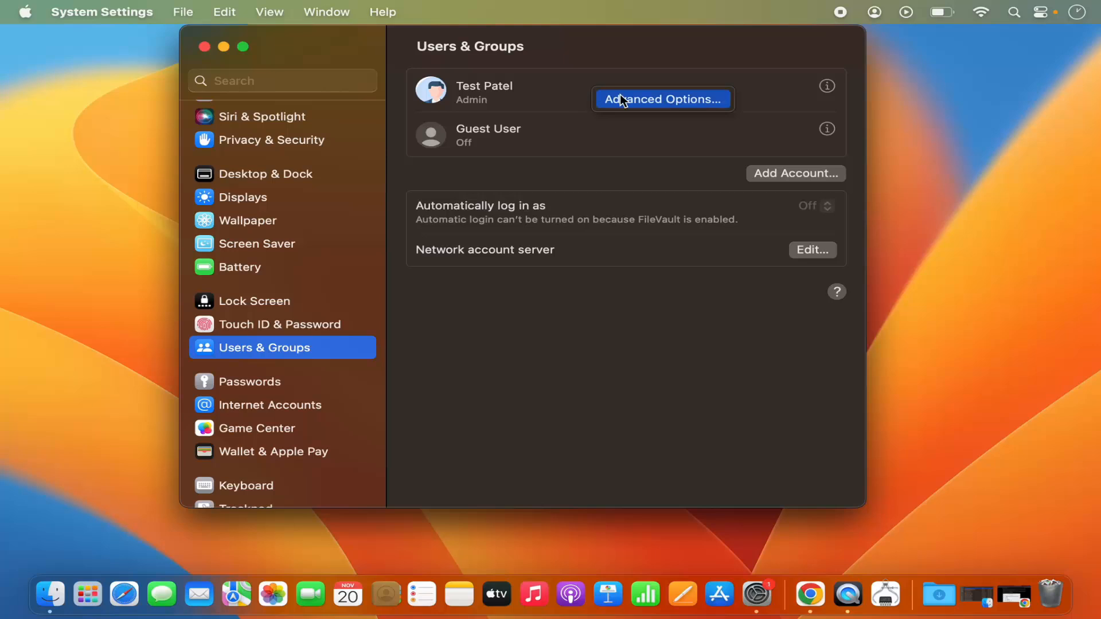
click(661, 99)
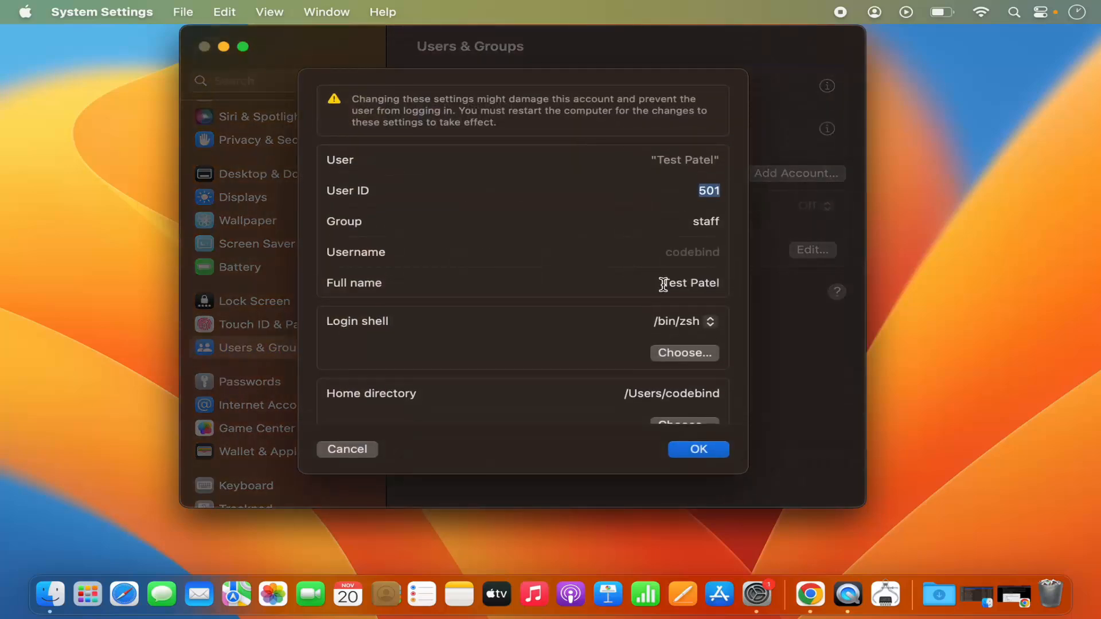
mouse_move(669, 285)
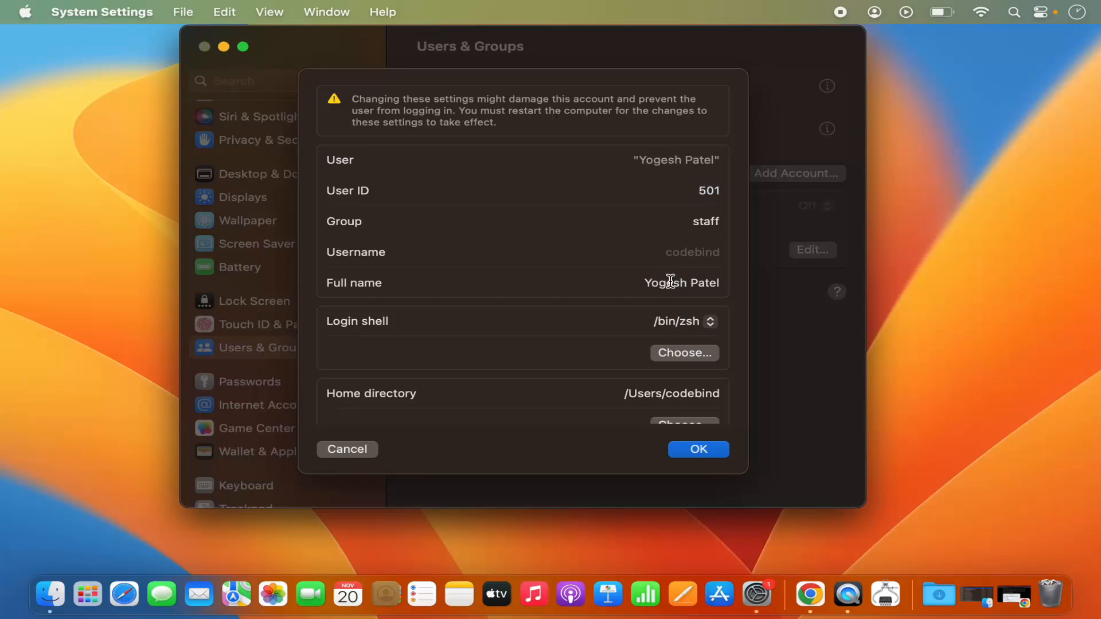
click(697, 448)
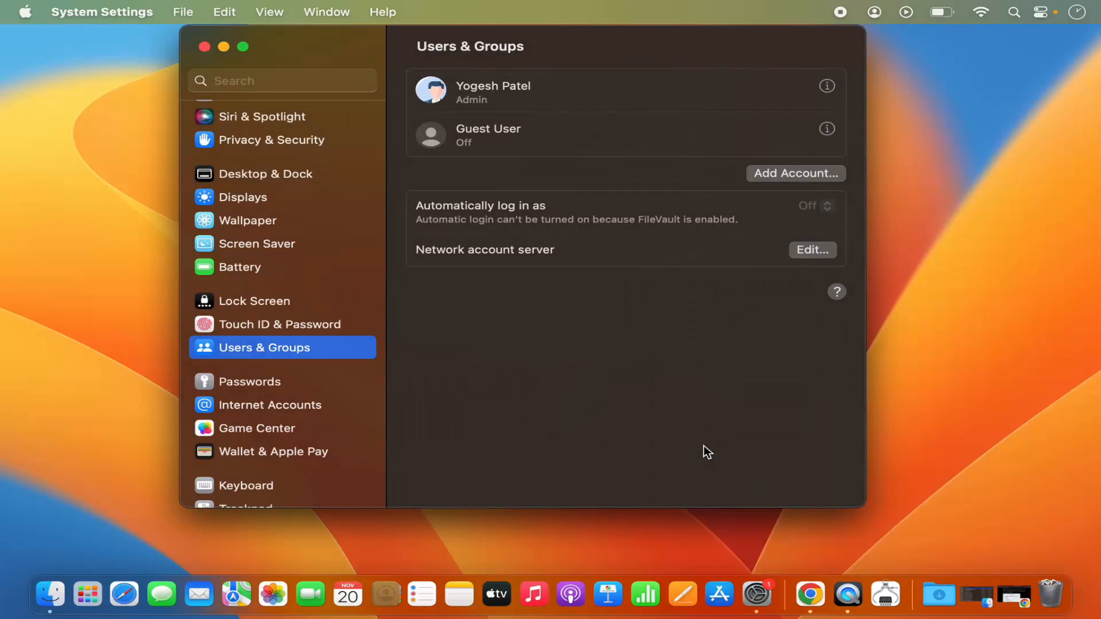
mouse_move(620, 420)
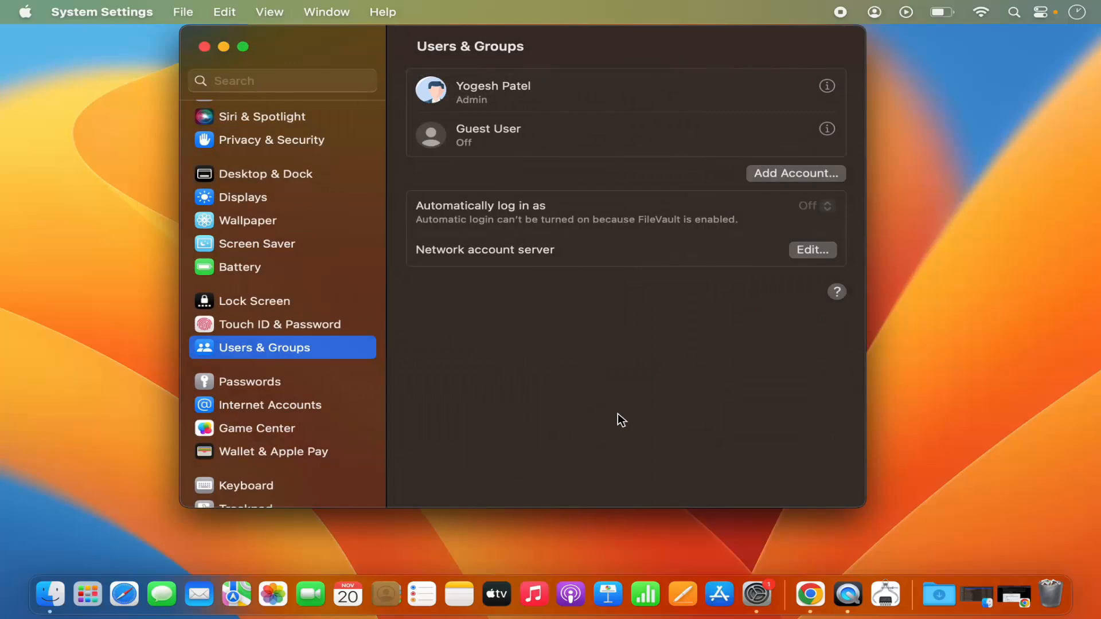
mouse_move(614, 414)
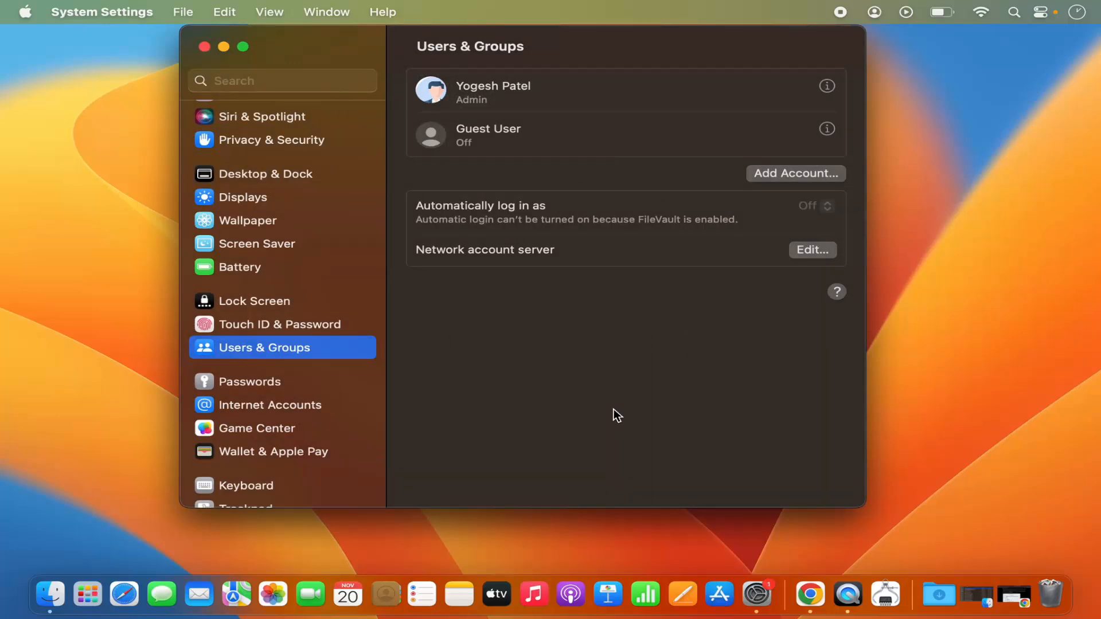